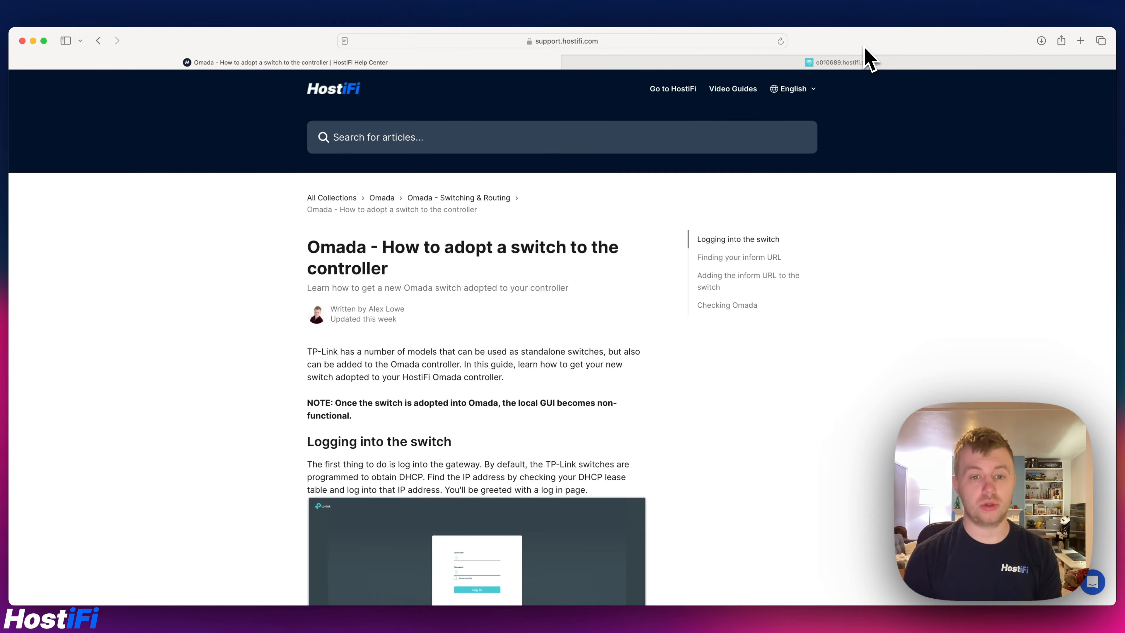
mouse_move(729, 147)
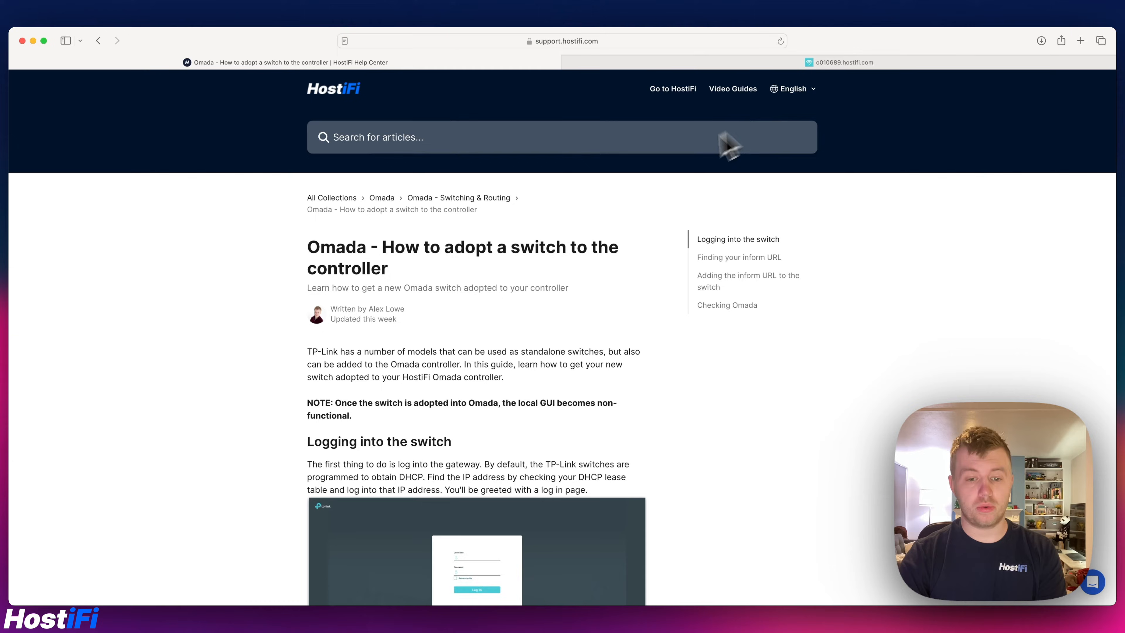
Step: Read the adoption guide intro, then bring the o010689.hostifi.com controller tab to front
scroll(down, 3)
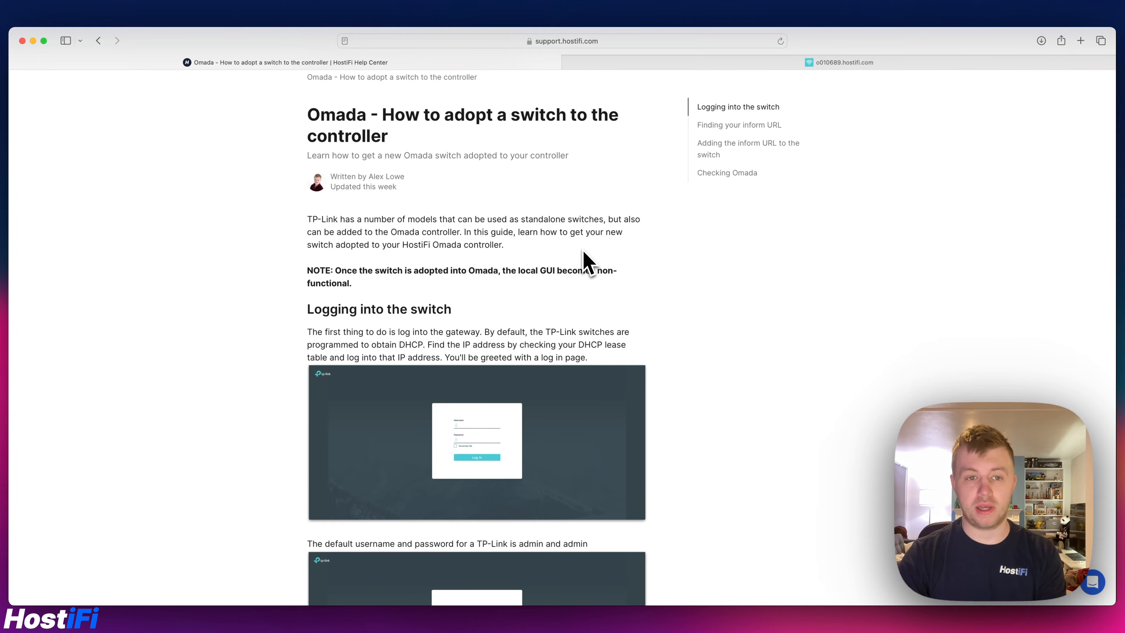
click(841, 63)
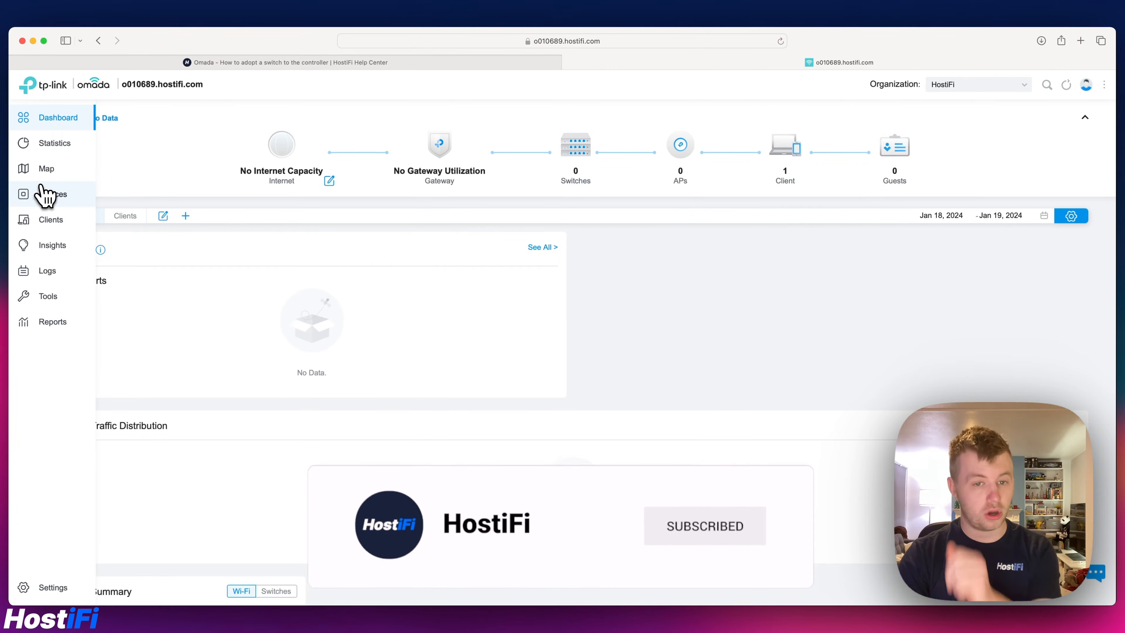
Step: View the Devices list (ER605 gateway only), then the Clients list with one wired client
click(47, 194)
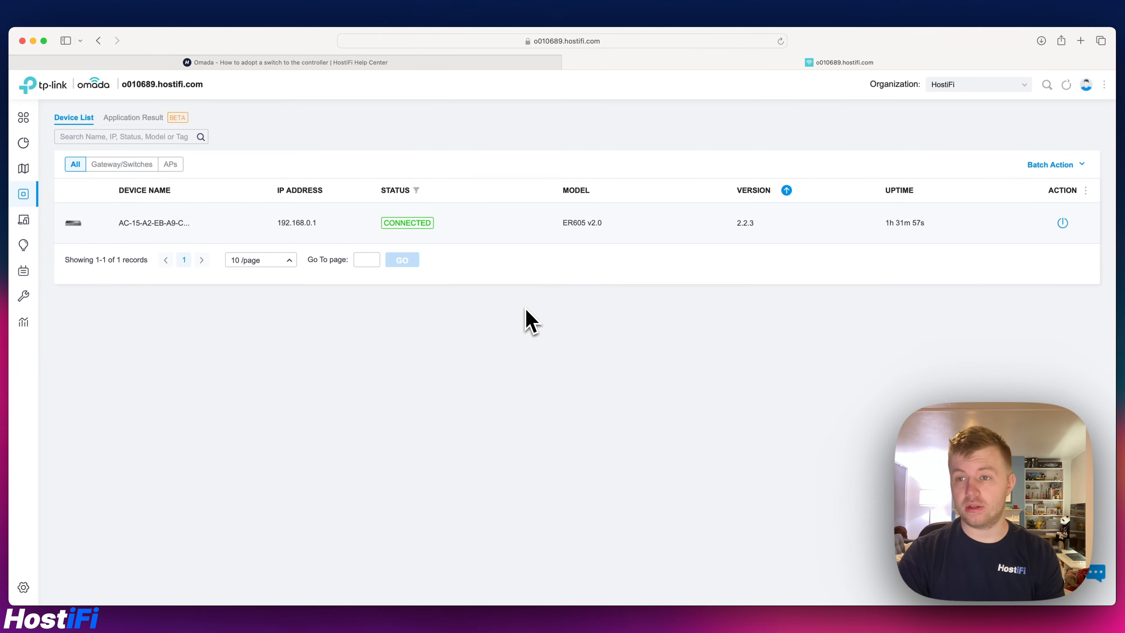
mouse_move(459, 304)
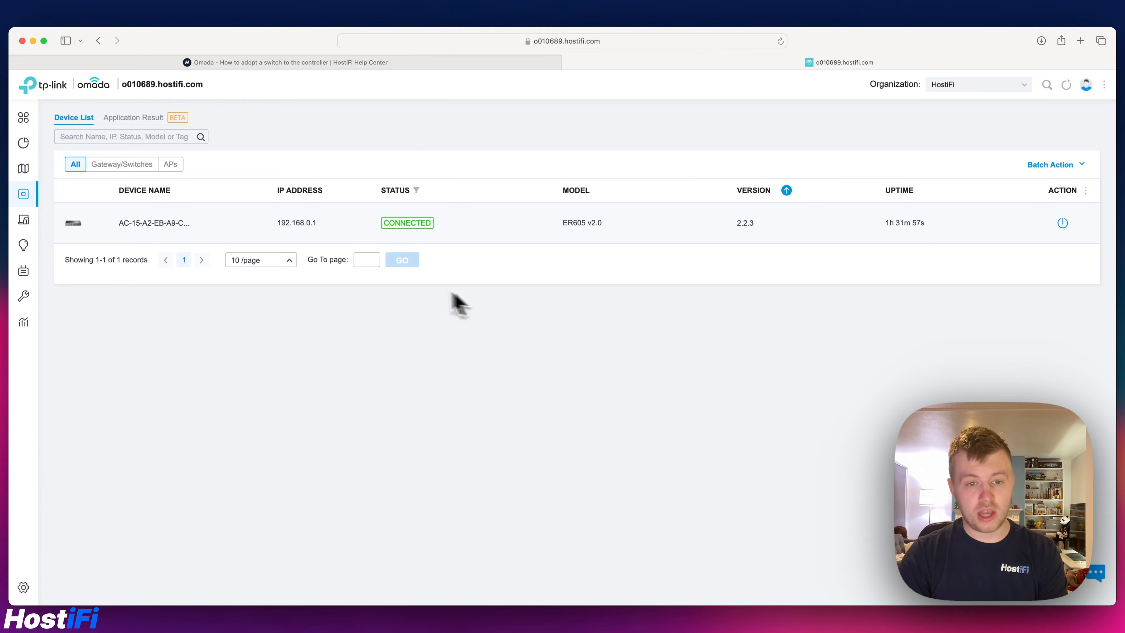
mouse_move(419, 280)
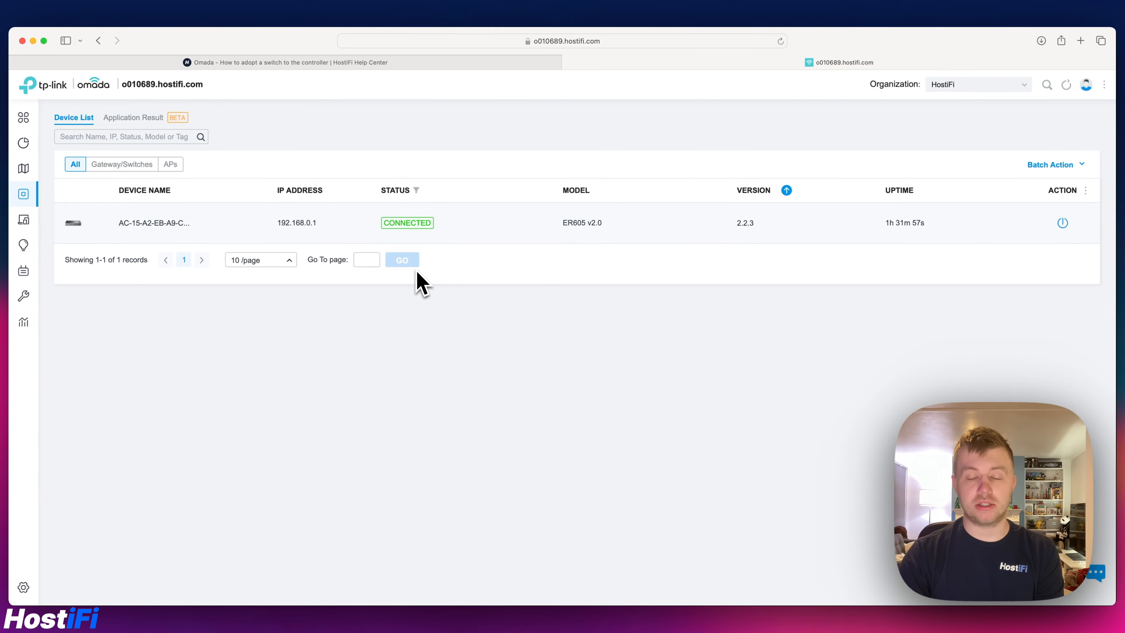
mouse_move(495, 250)
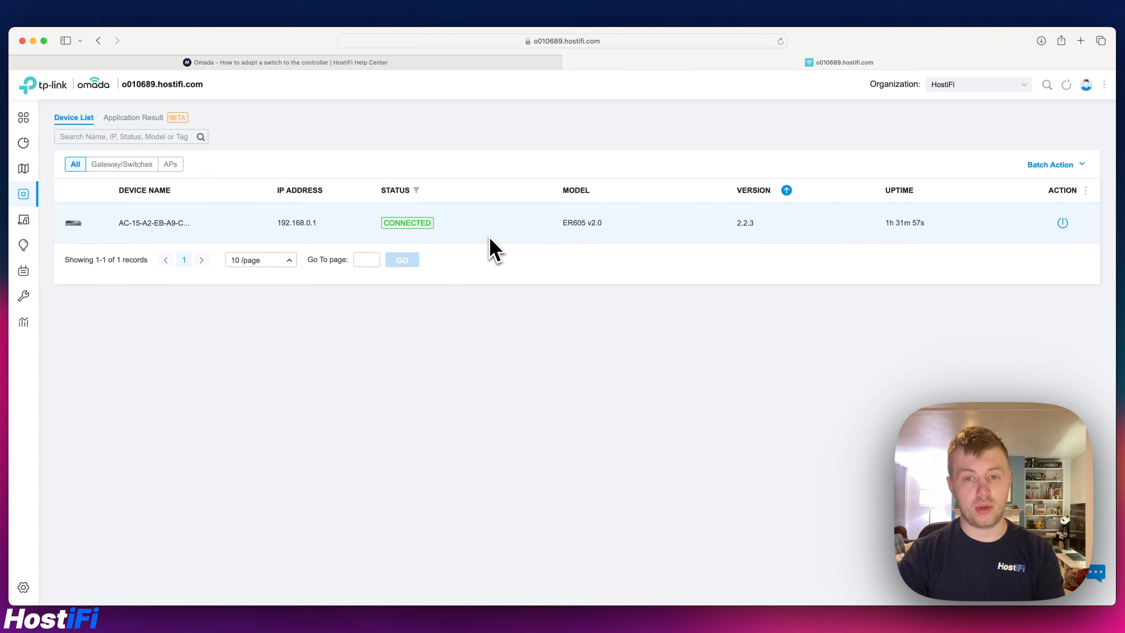
mouse_move(499, 240)
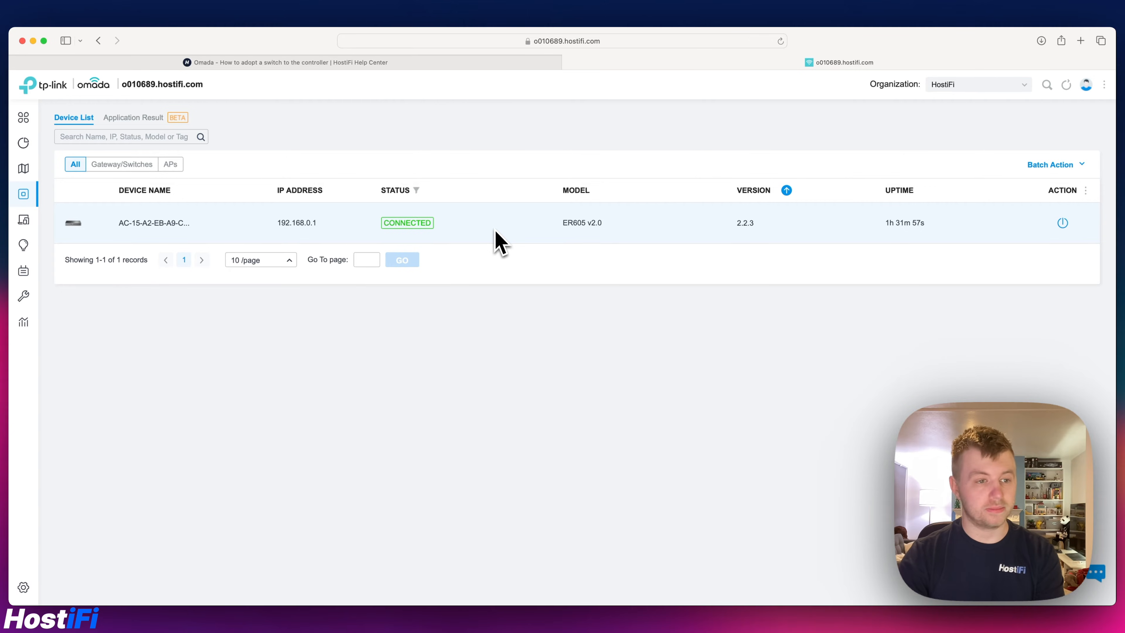
click(22, 219)
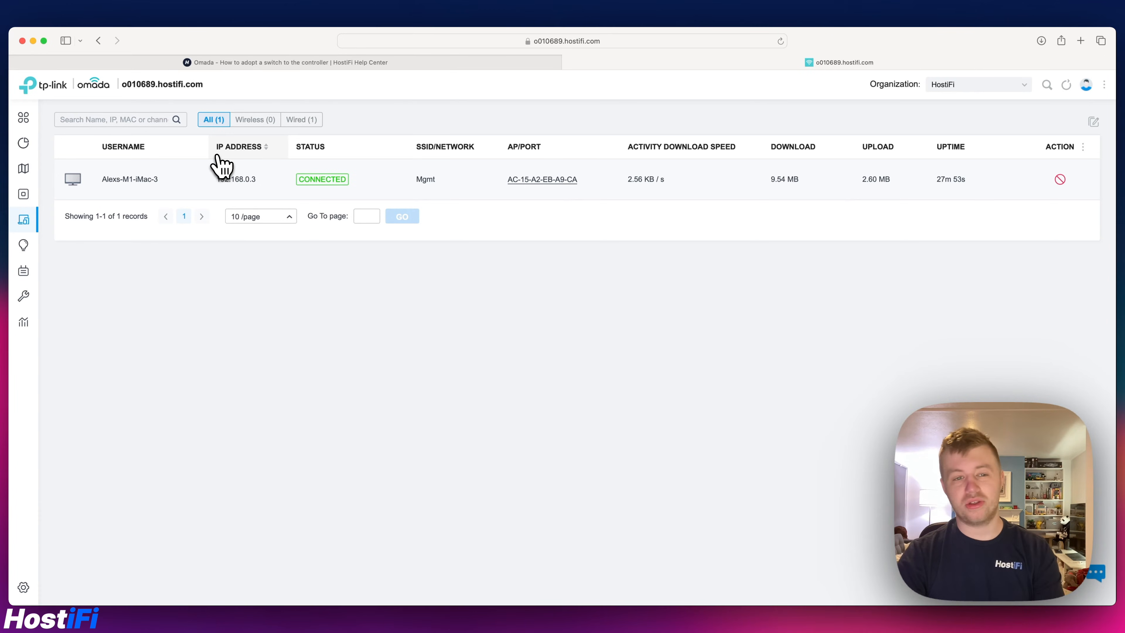
mouse_move(155, 190)
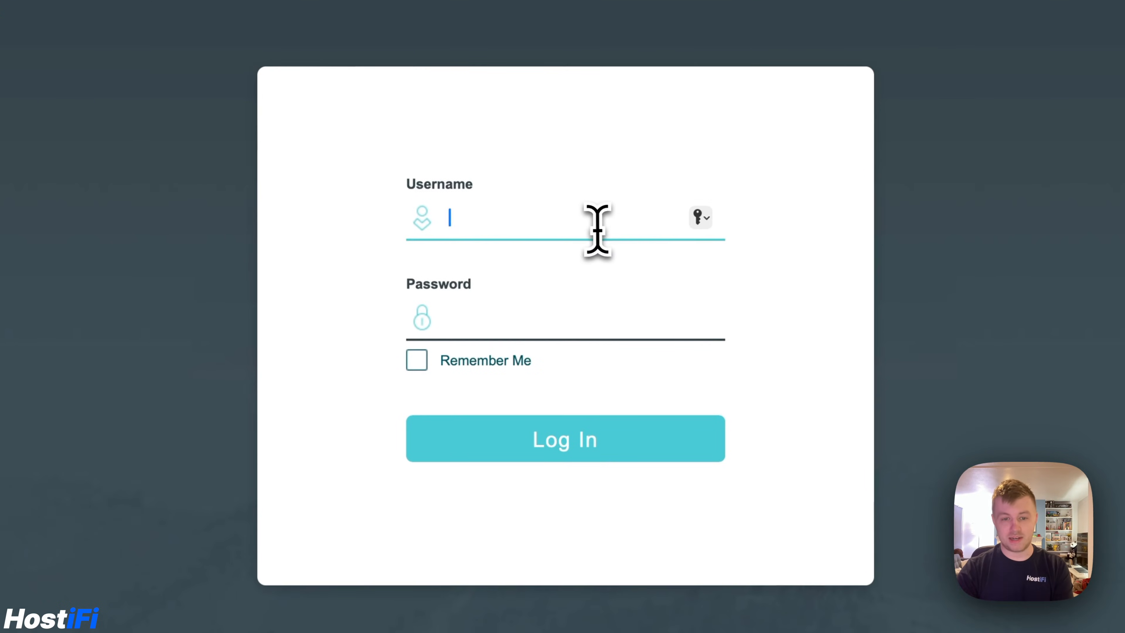
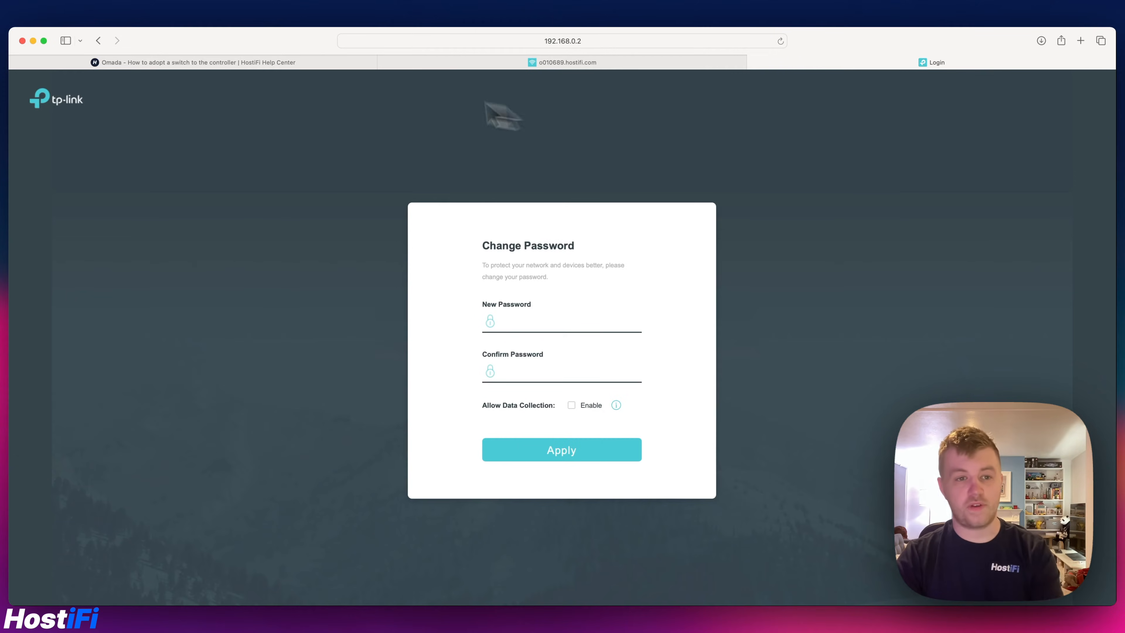
click(194, 63)
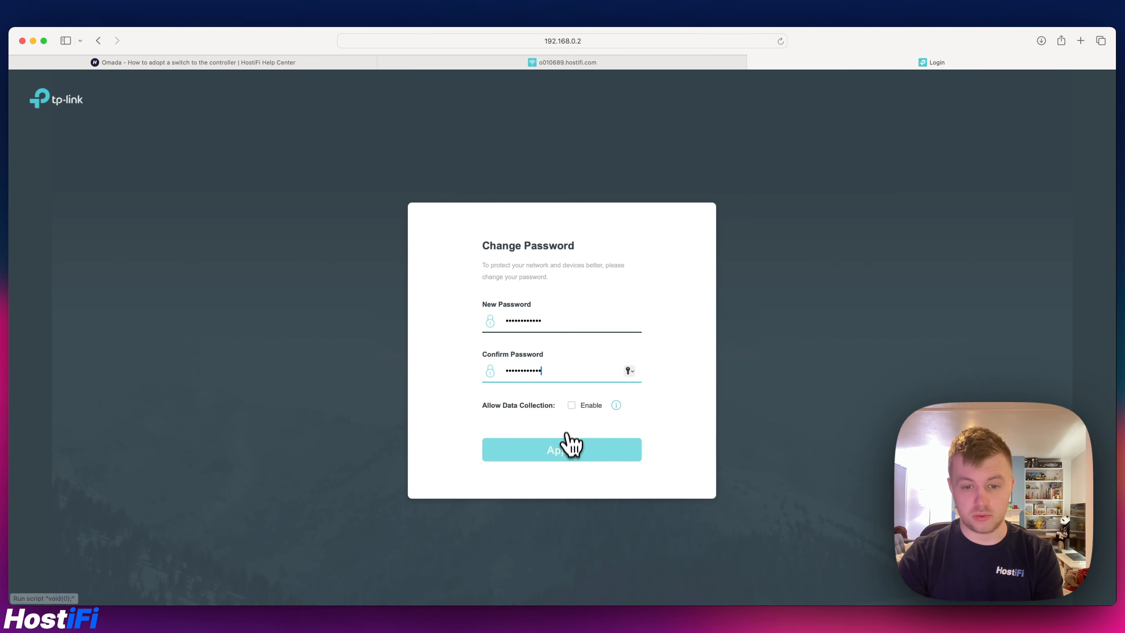
click(561, 449)
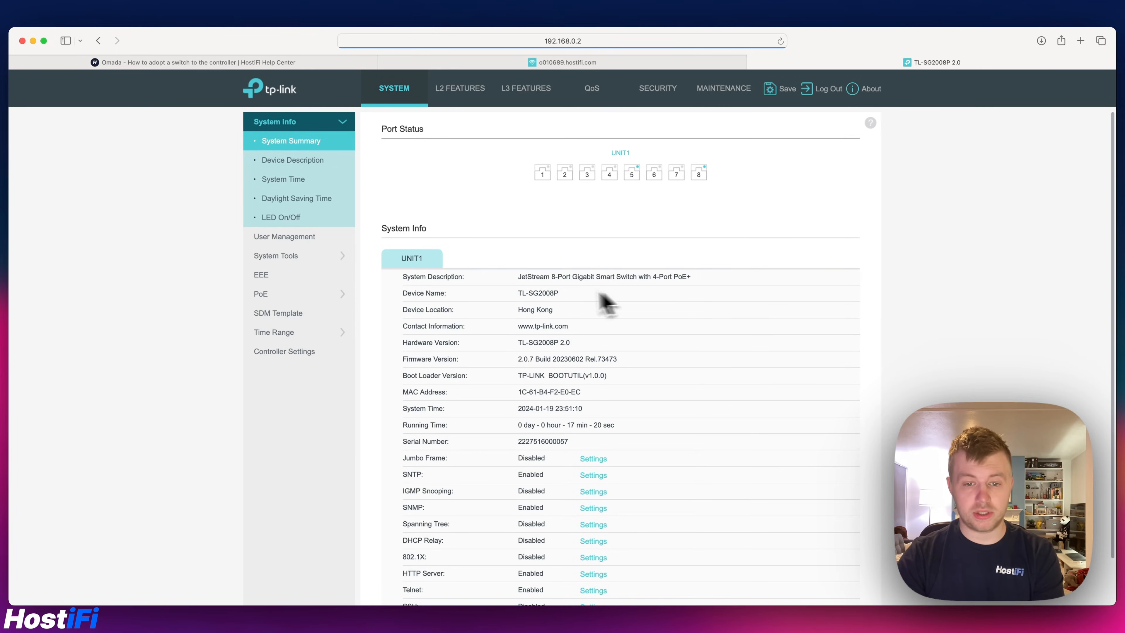
mouse_move(533, 365)
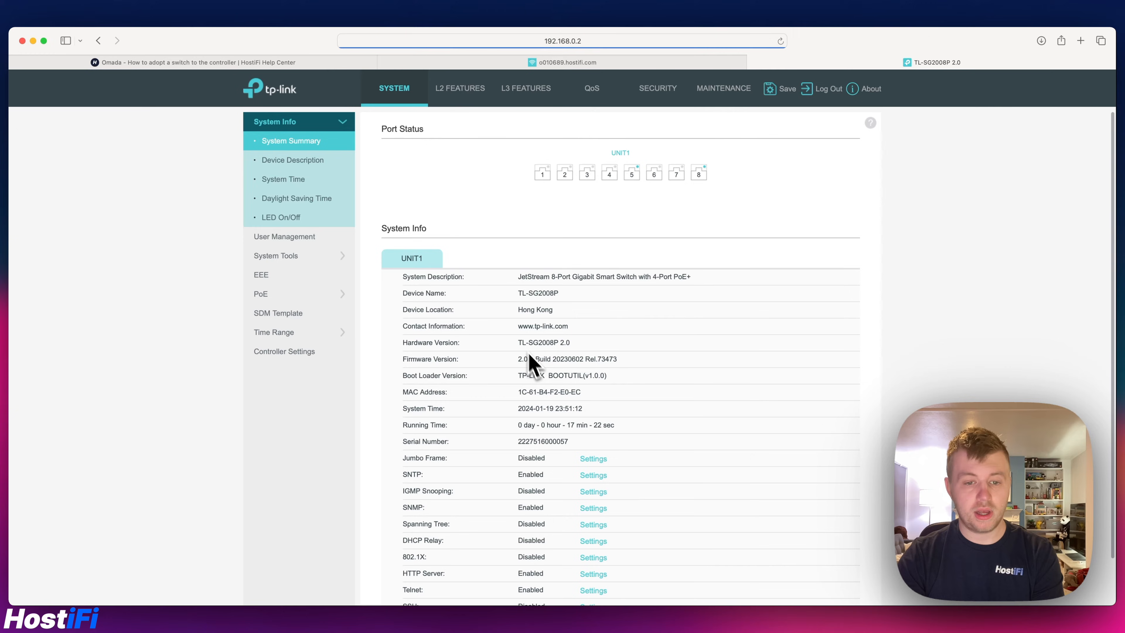
mouse_move(517, 305)
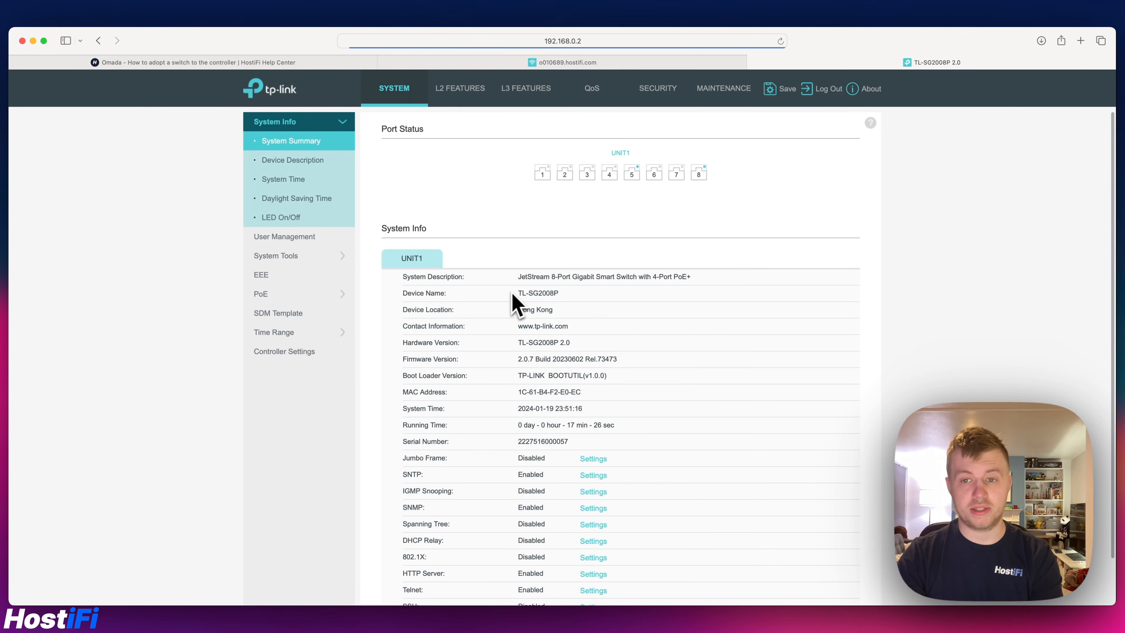
mouse_move(355, 365)
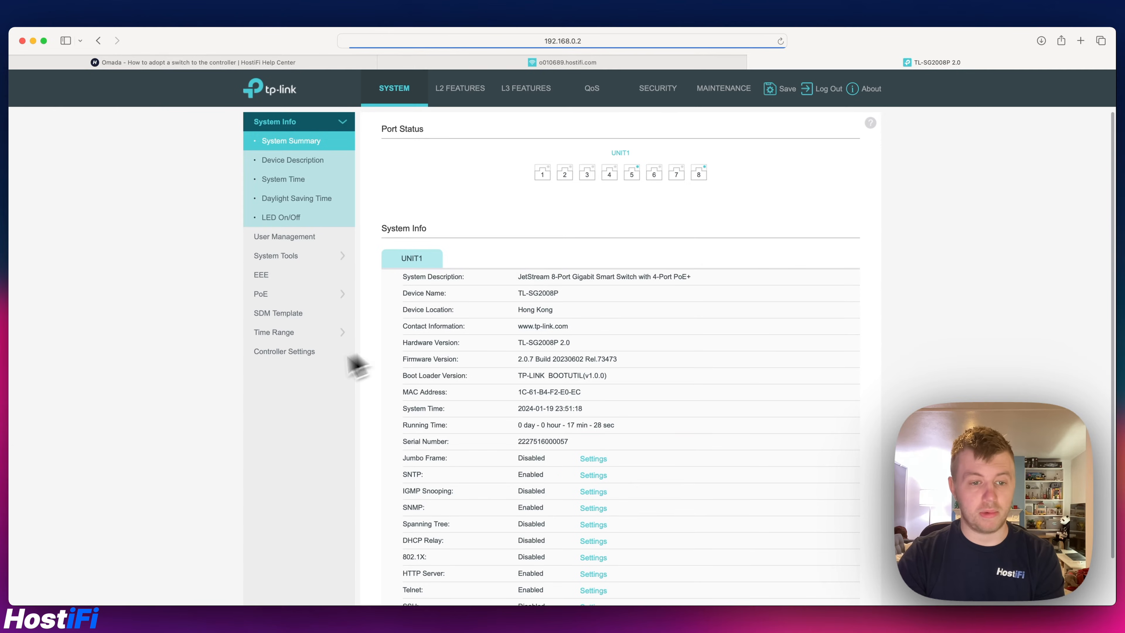
Step: Review System > Controller Settings: cloud management disabled and no inform URL set
click(284, 351)
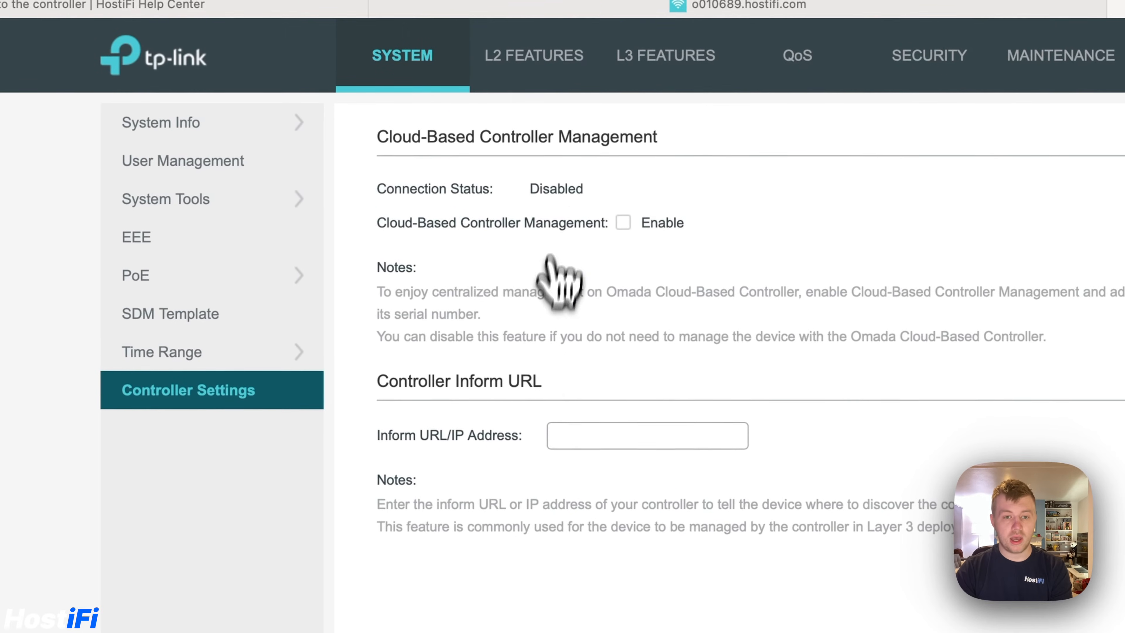
mouse_move(488, 252)
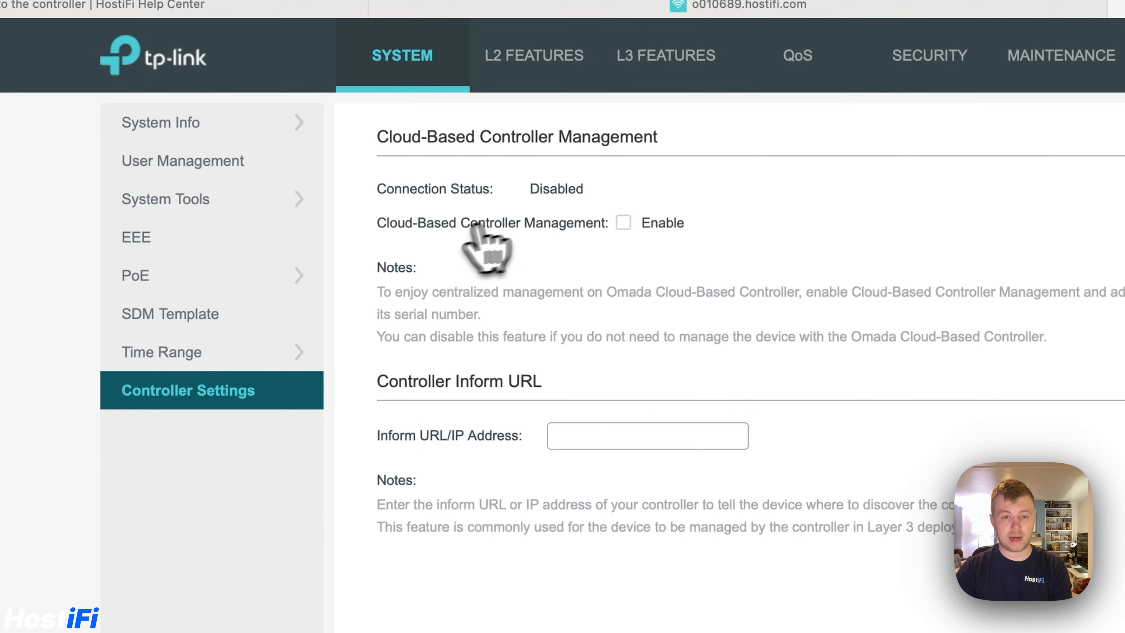
click(623, 223)
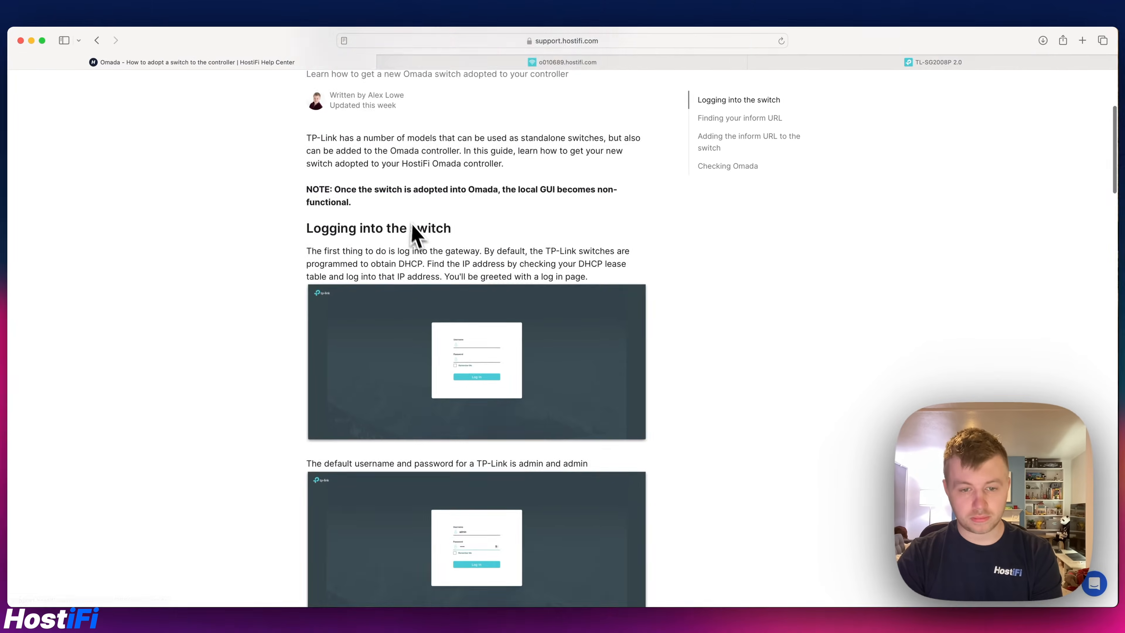
Step: Read the 'Finding your inform URL' section and return to the controller tab
scroll(down, 3)
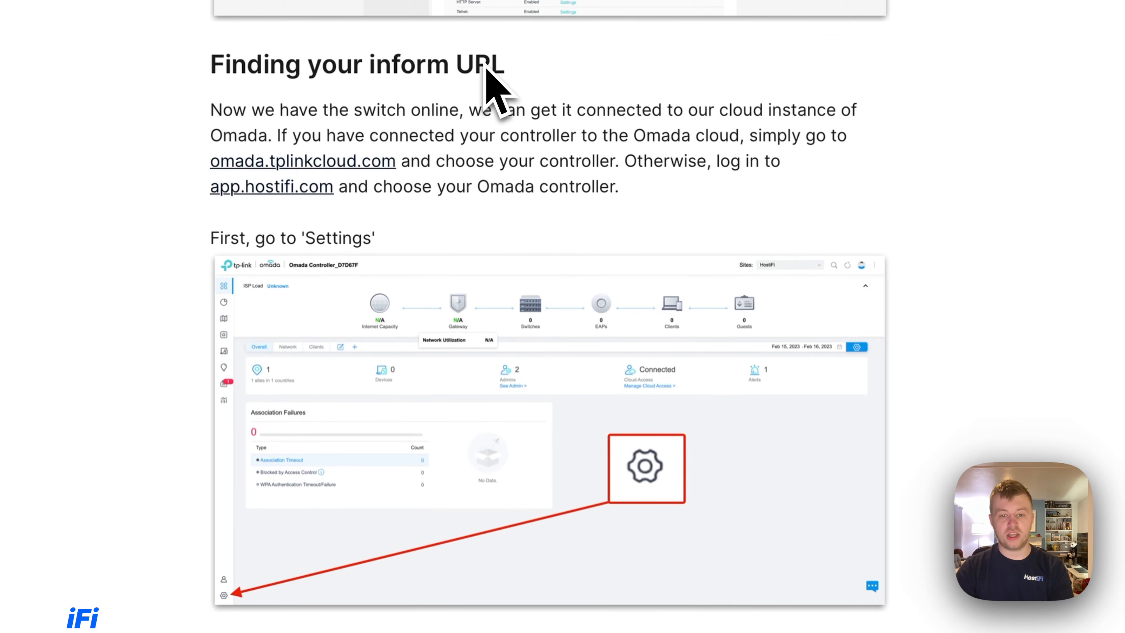
mouse_move(366, 204)
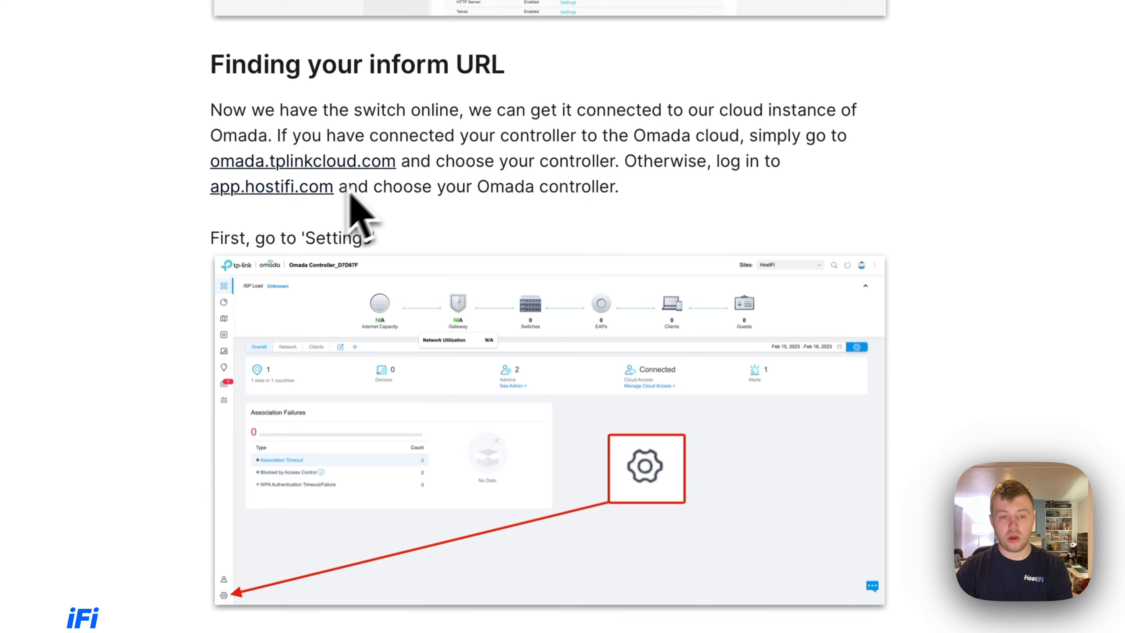
mouse_move(313, 237)
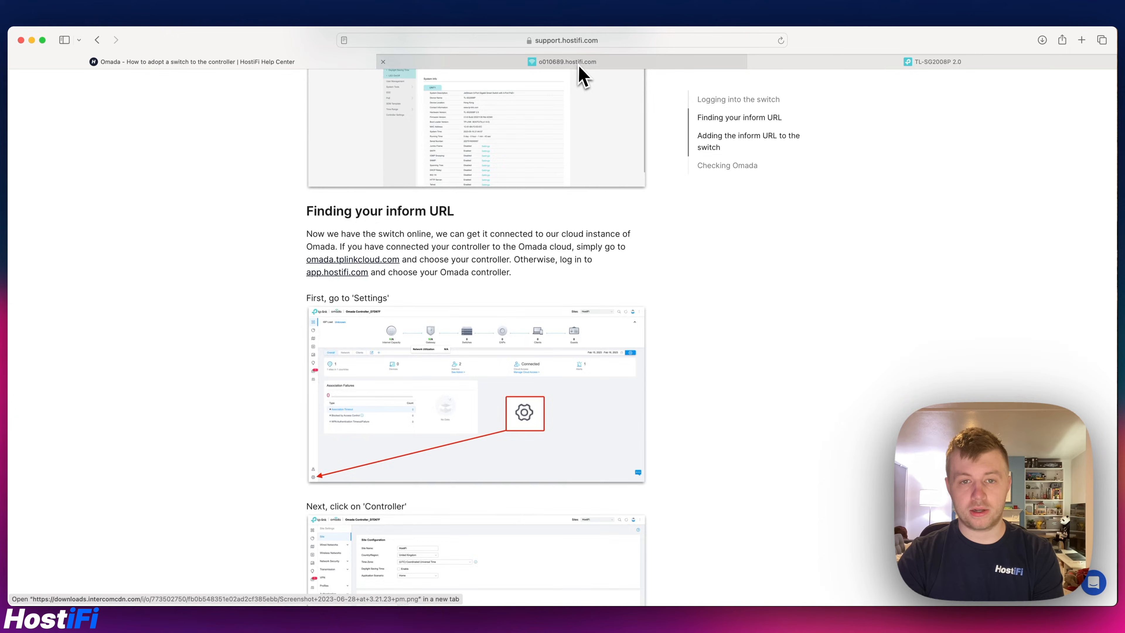
click(567, 61)
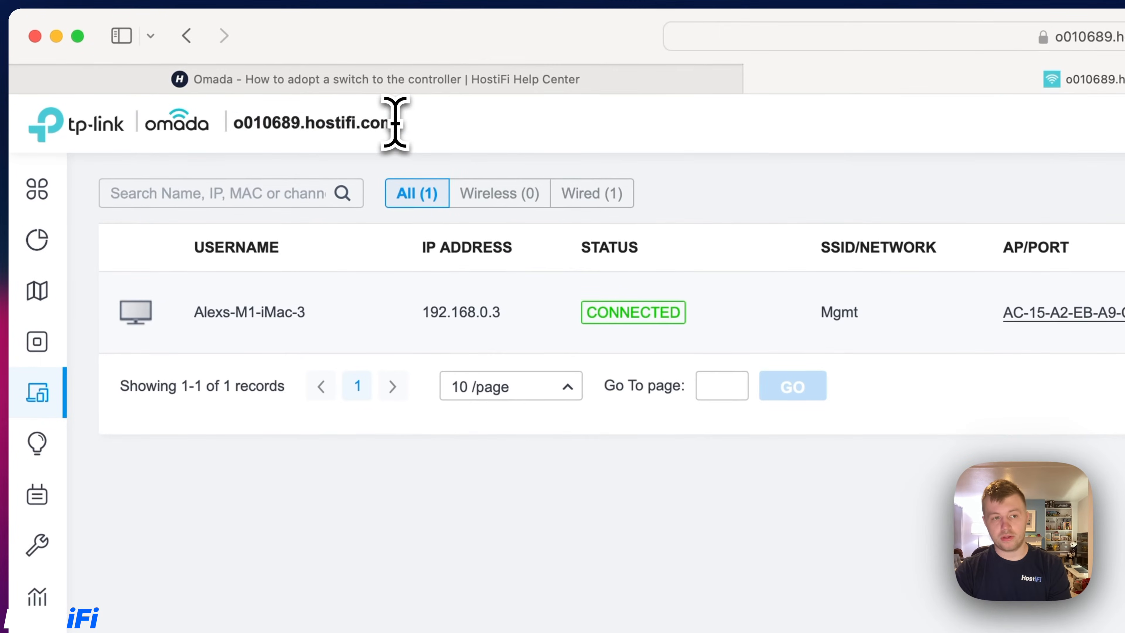
Step: Copy the controller hostname into the switch's Inform URL/IP Address and apply it
double_click(287, 123)
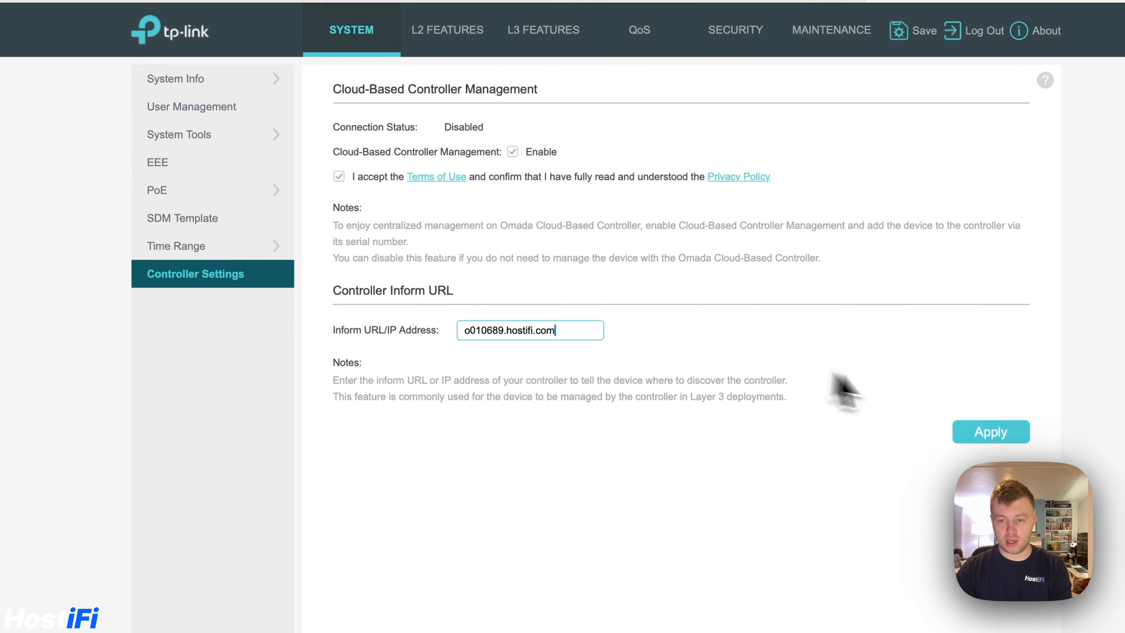
click(990, 432)
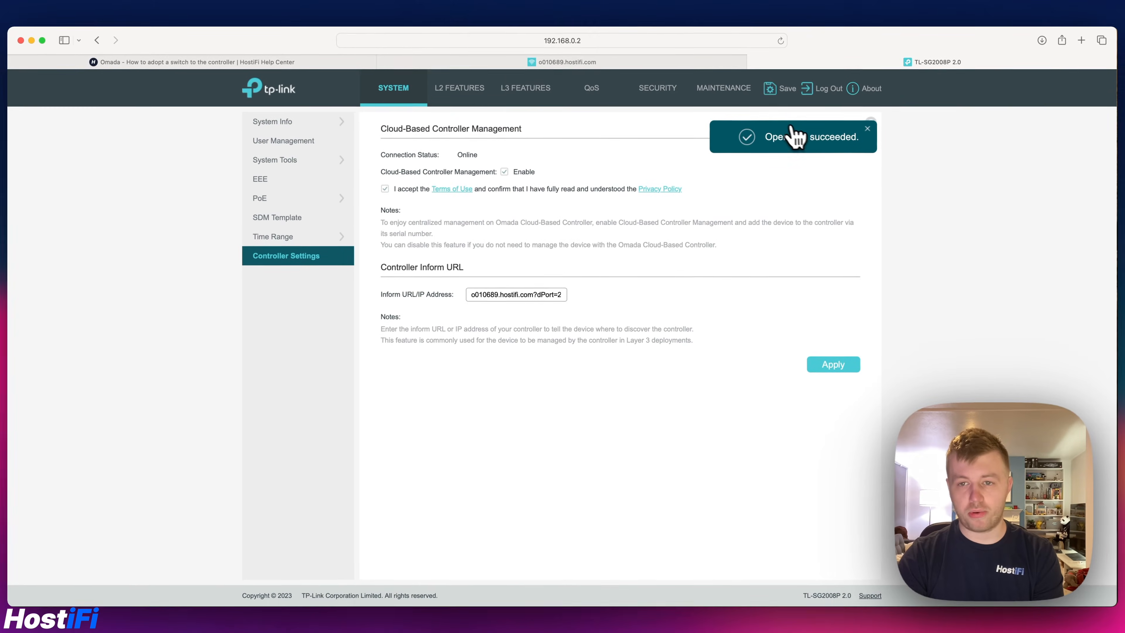
click(565, 62)
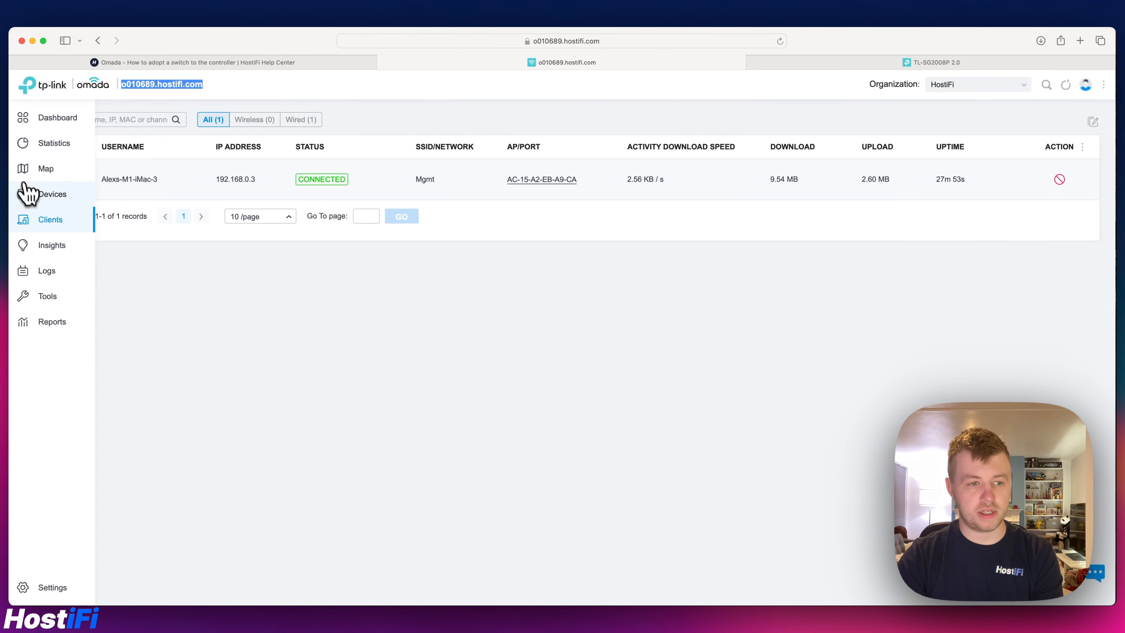
Step: In the Devices list, adopt the pending TL-SG2008P switch so it moves to Adopting
click(52, 194)
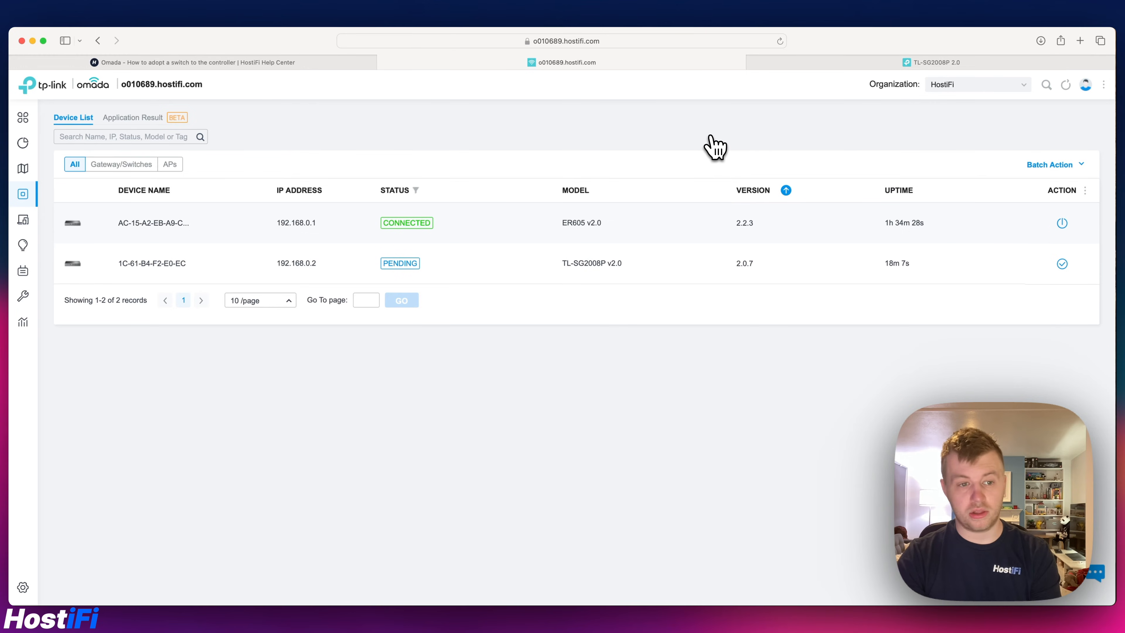
mouse_move(1062, 262)
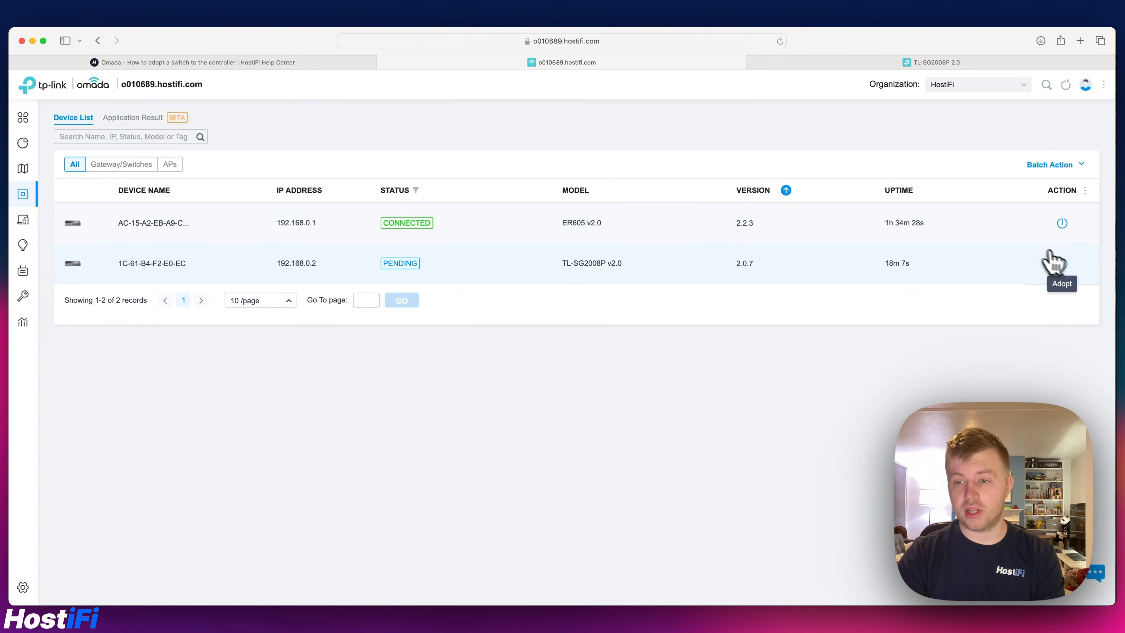
click(1062, 263)
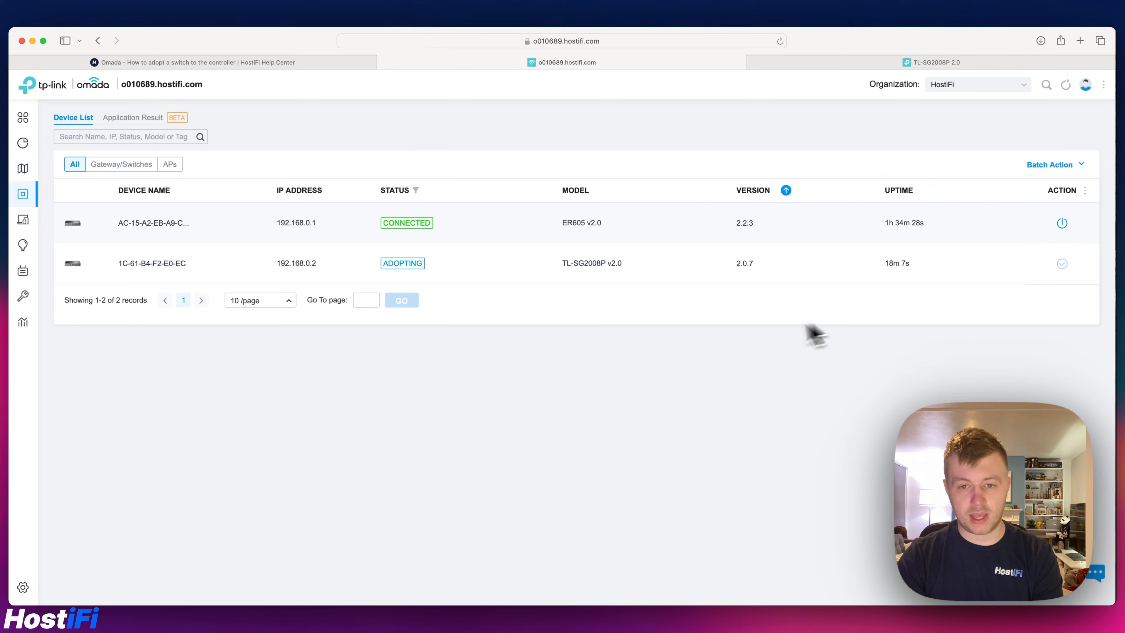
mouse_move(777, 332)
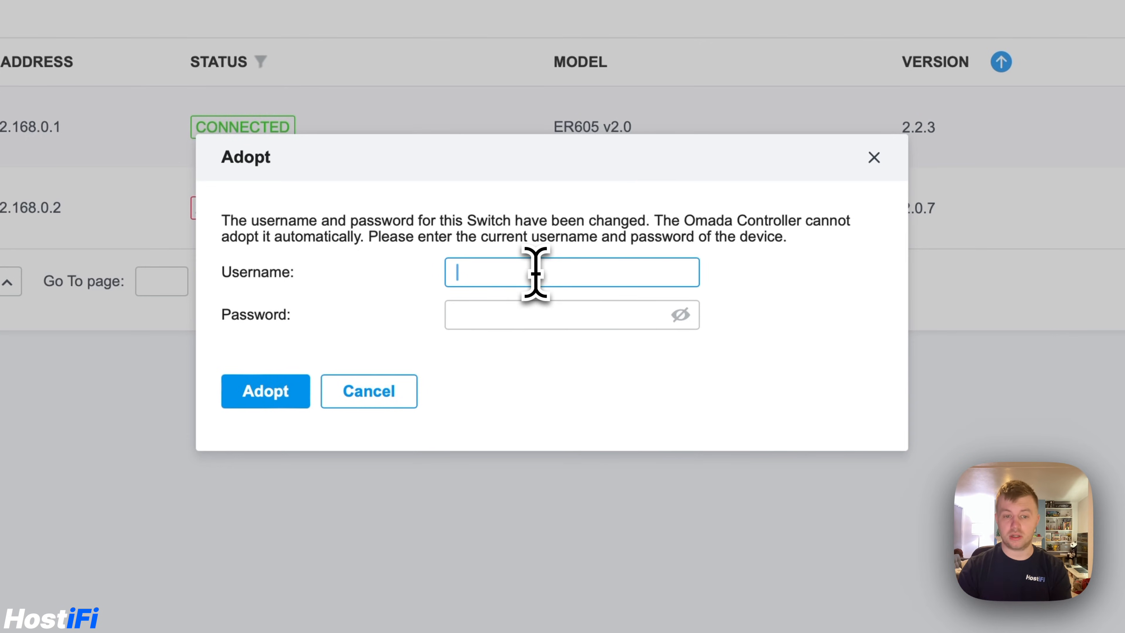
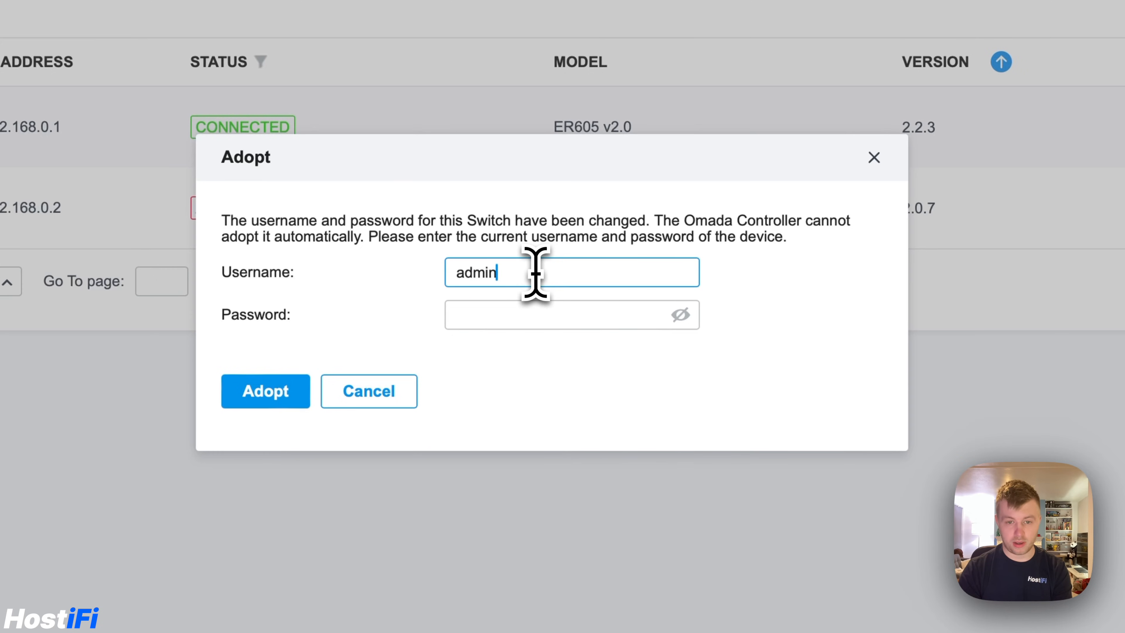
Step: Supply admin credentials in the Adopt dialog, then check the switch's own management page
click(265, 391)
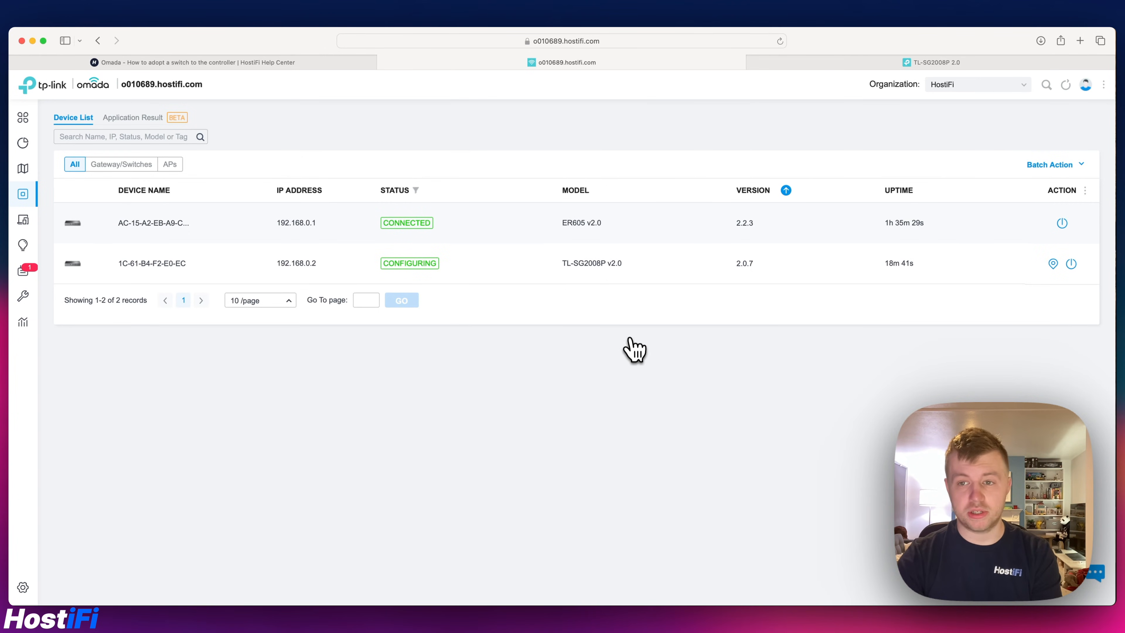
click(933, 62)
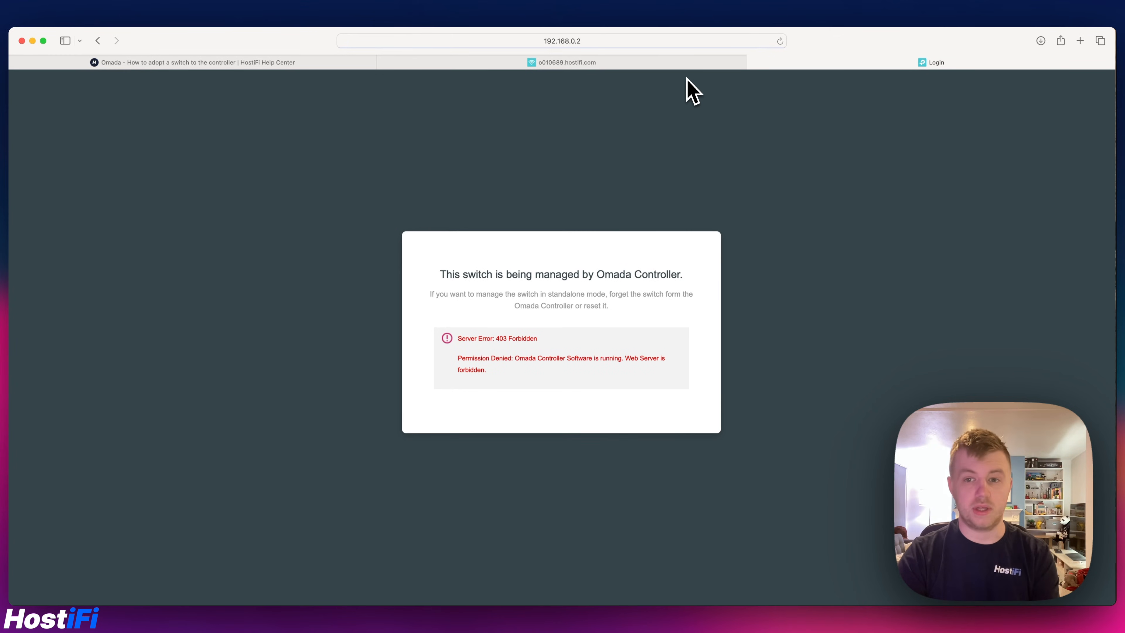
Step: Close the switch web GUI tab and view the TL-SG2008P as Connected with its details panel
click(567, 63)
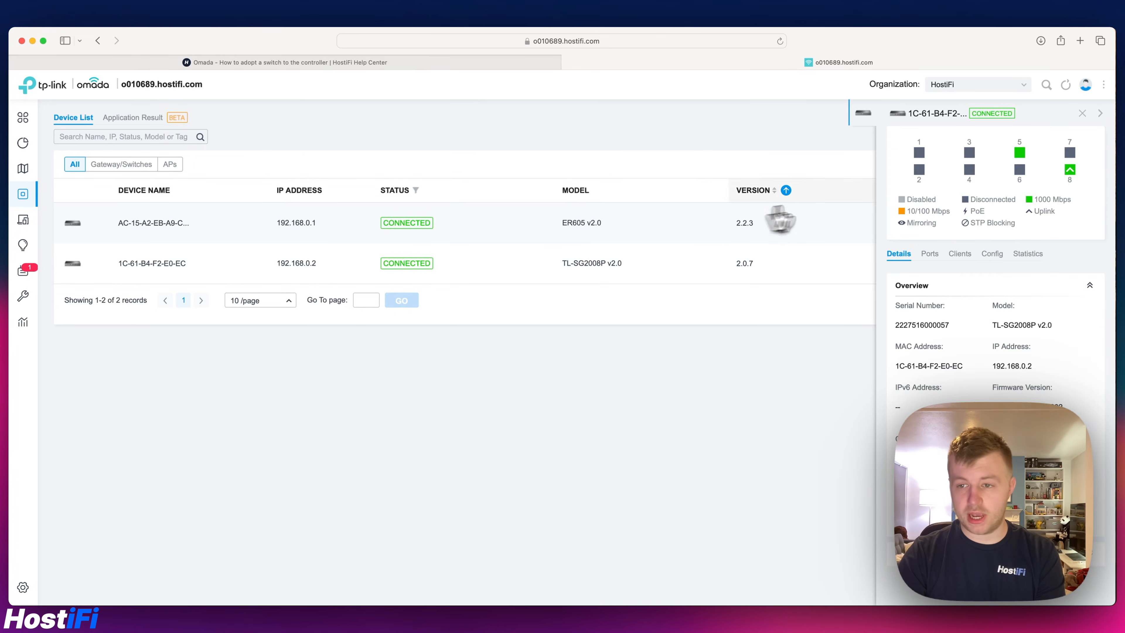
mouse_move(979, 229)
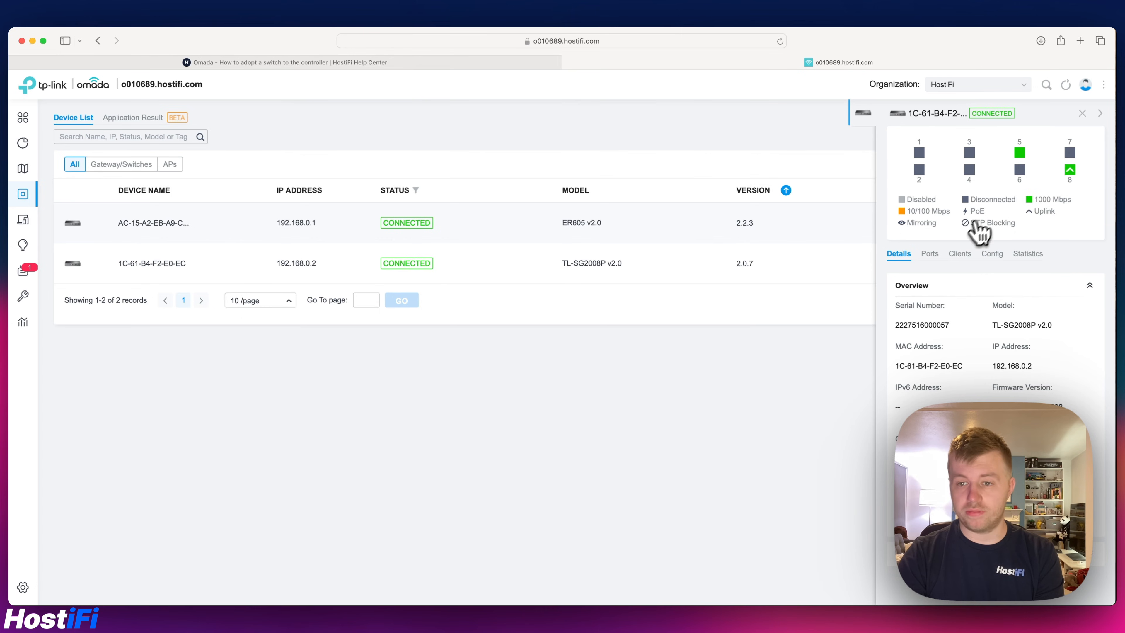
mouse_move(1001, 351)
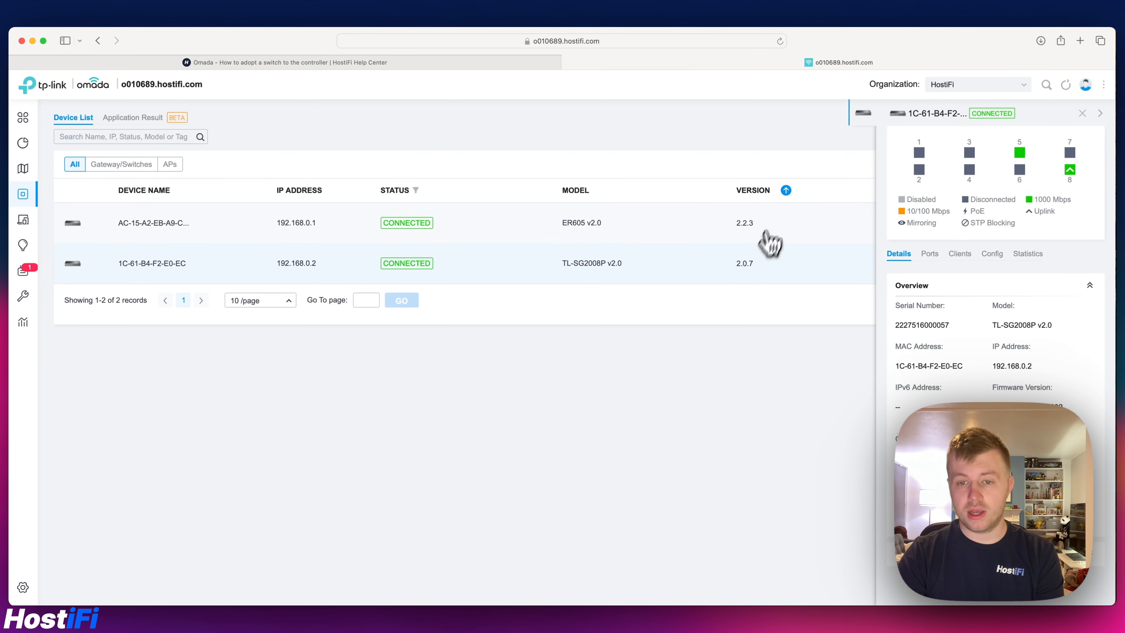
mouse_move(937, 326)
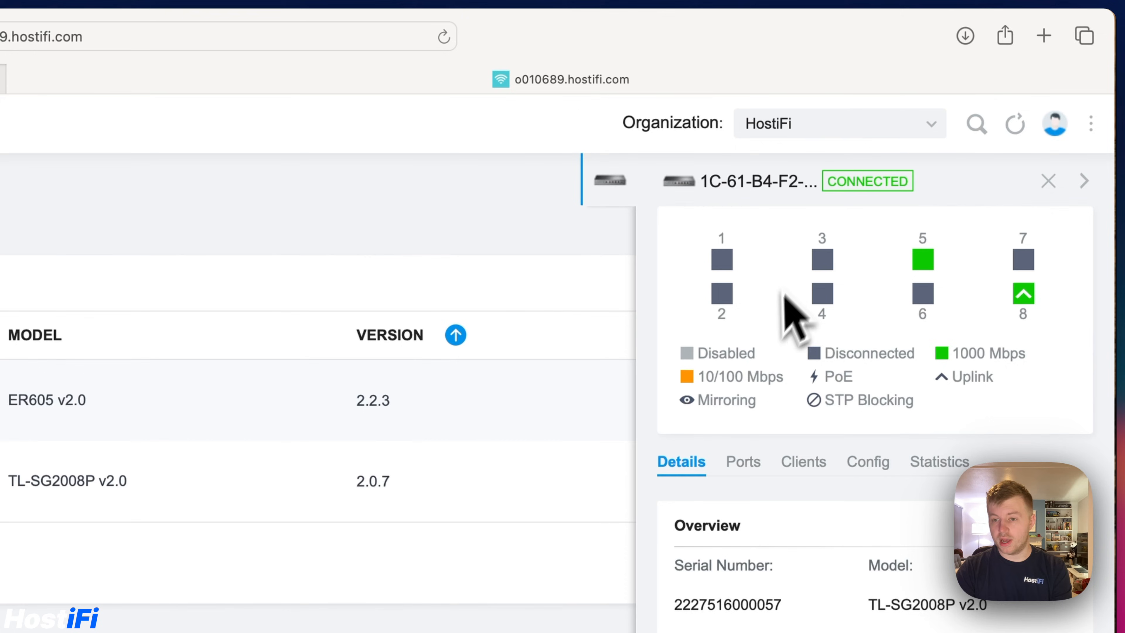
Step: View the switch's CPU and memory statistics, then its list of eight ports
click(939, 462)
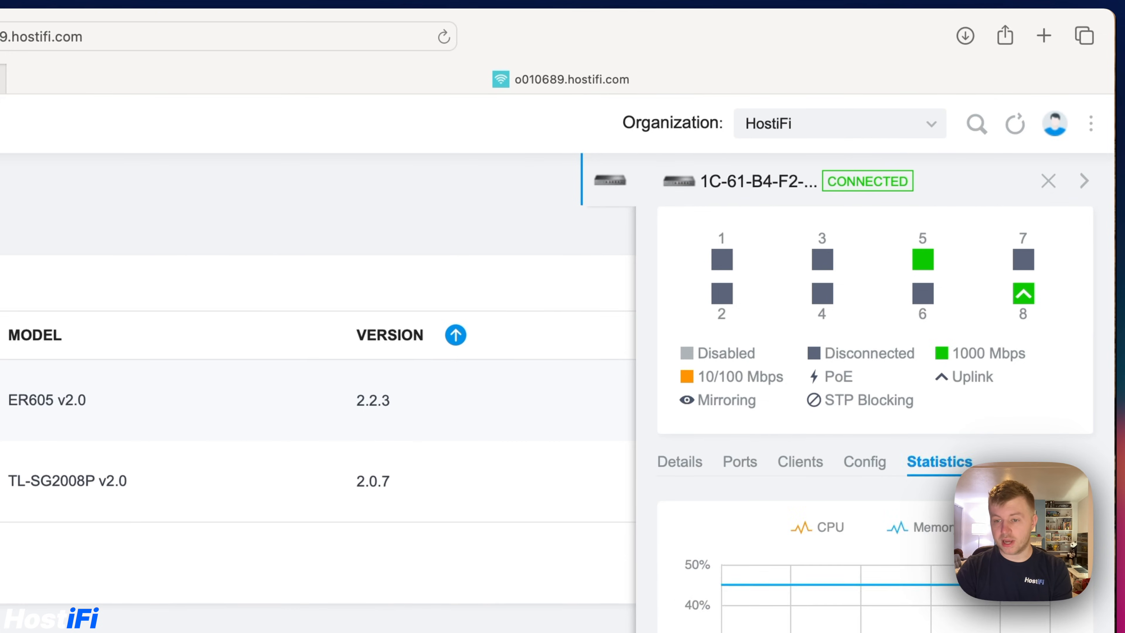
scroll(down, 3)
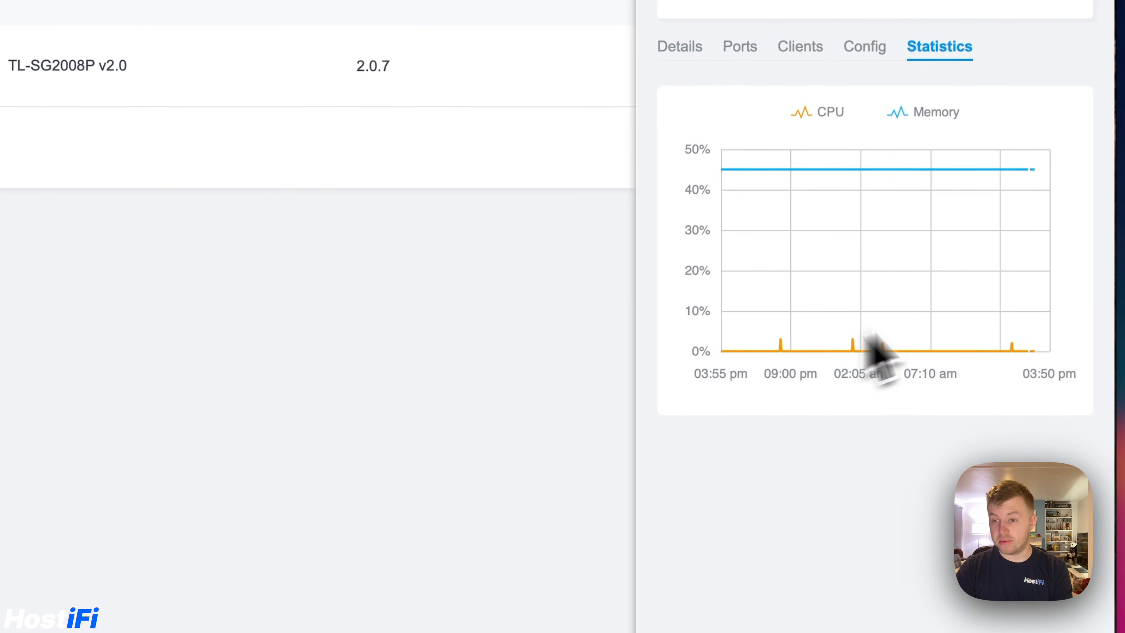
click(739, 45)
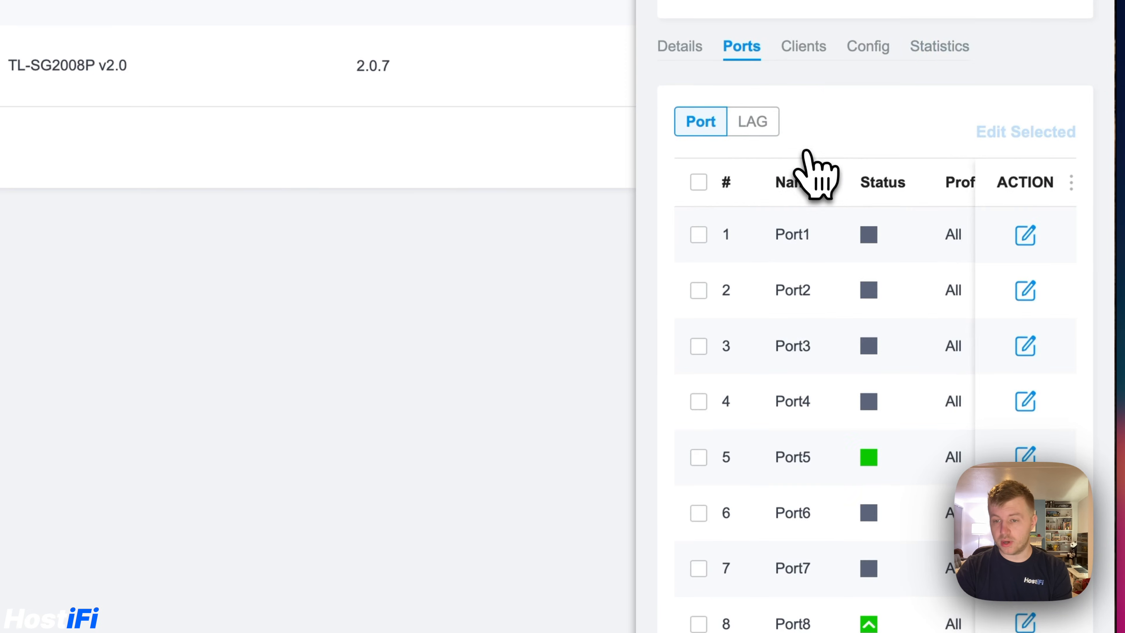
scroll(down, 3)
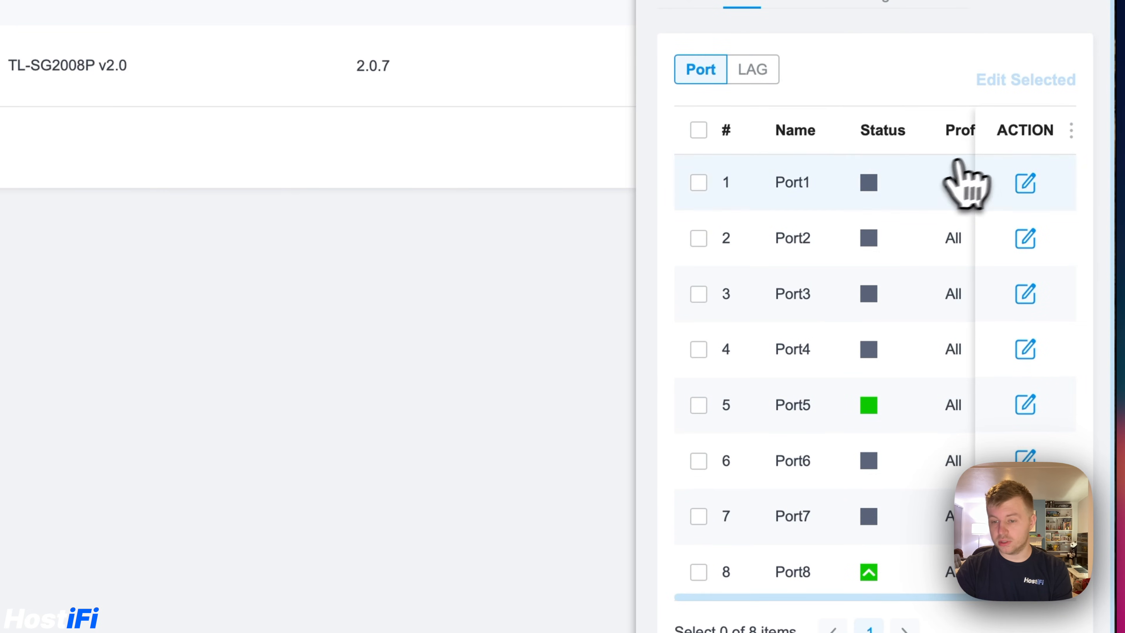